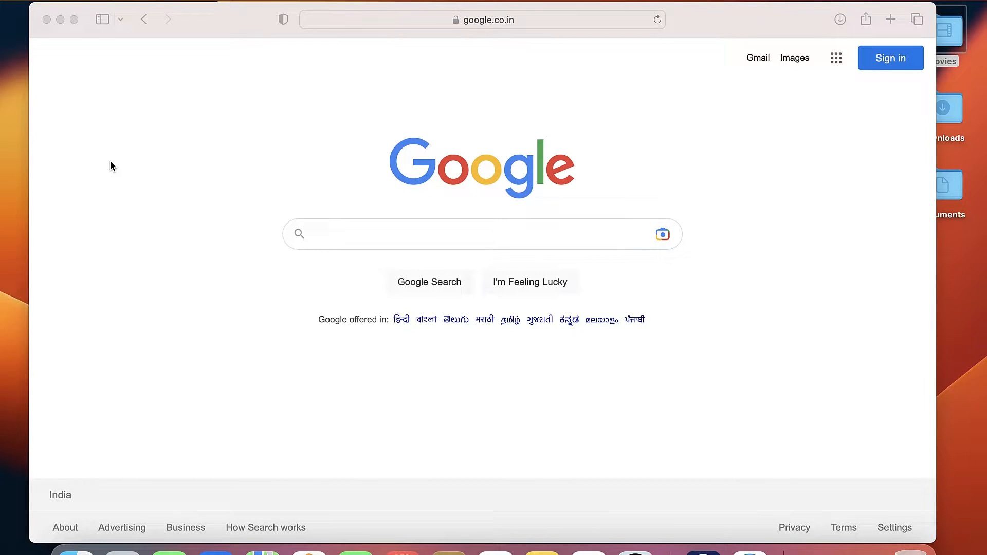
mouse_move(123, 196)
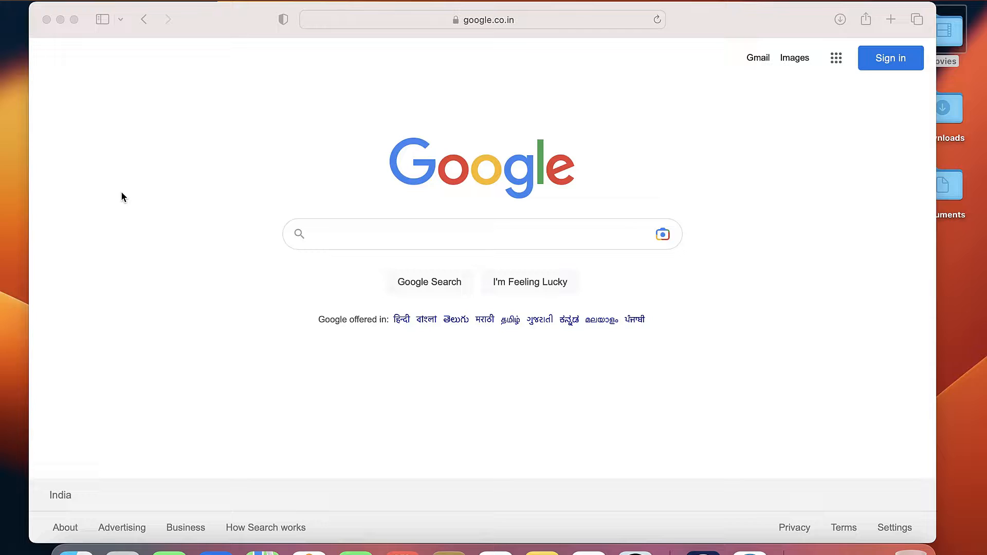
mouse_move(205, 315)
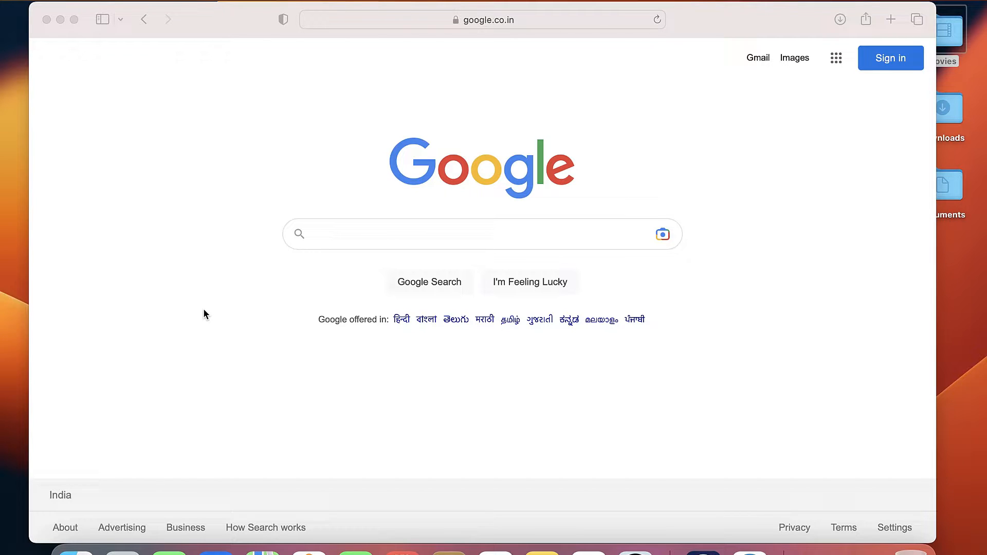
mouse_move(252, 295)
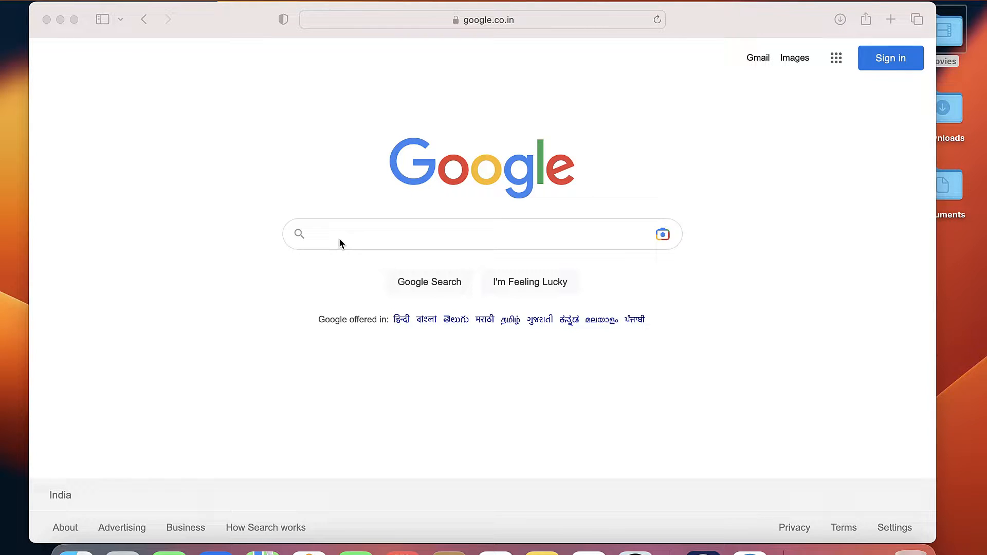
Search Google for 'brave browser download' and open the brave.com Download Brave result
text(brave r)
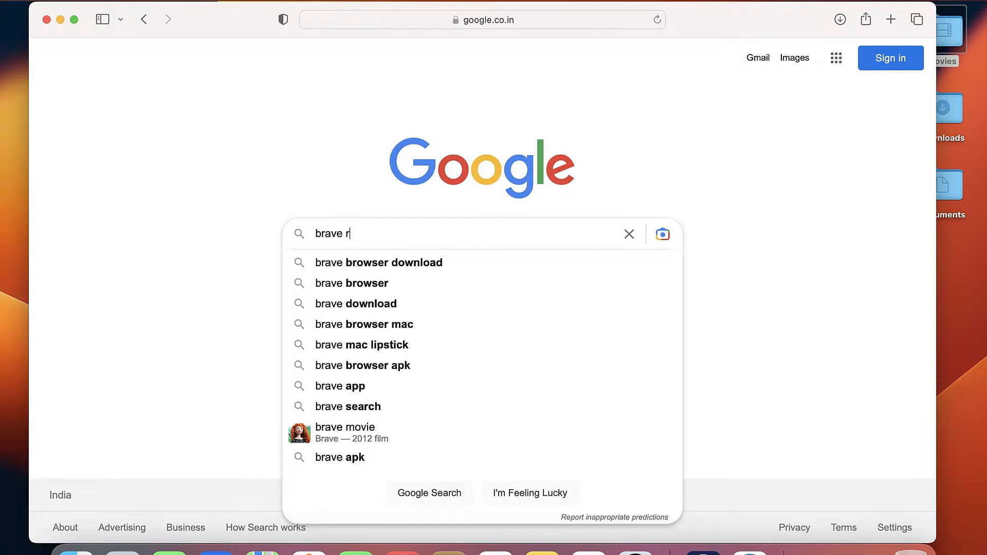
text(browser dow)
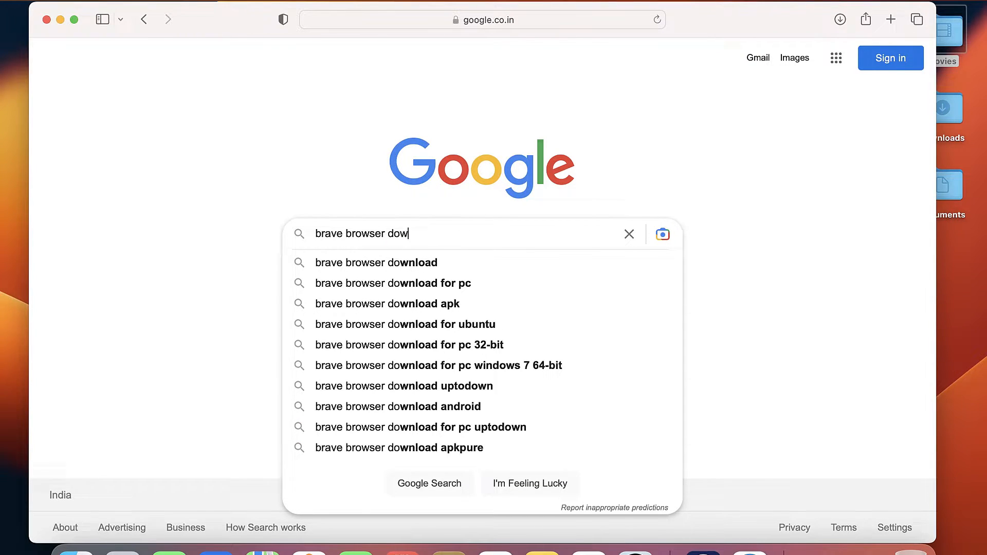
click(376, 262)
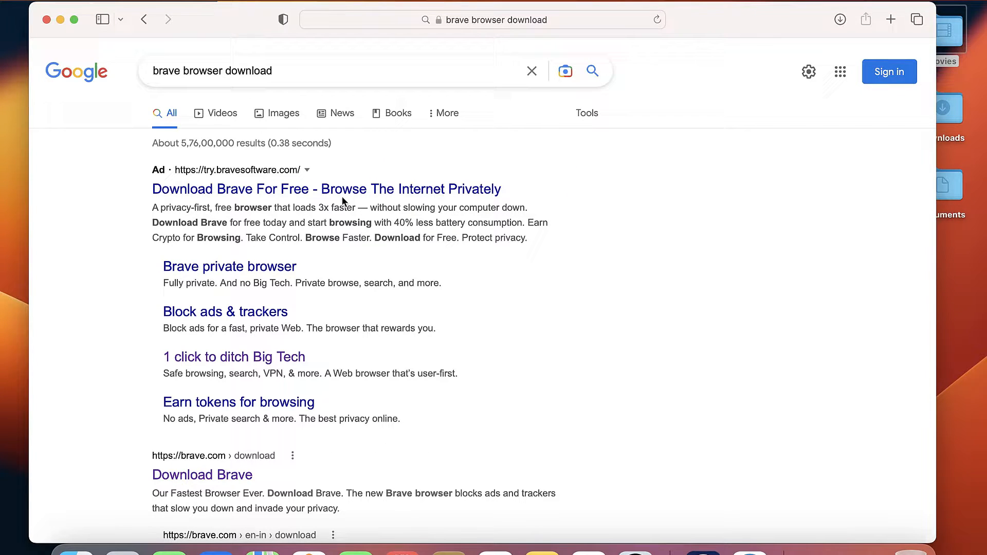
mouse_move(263, 445)
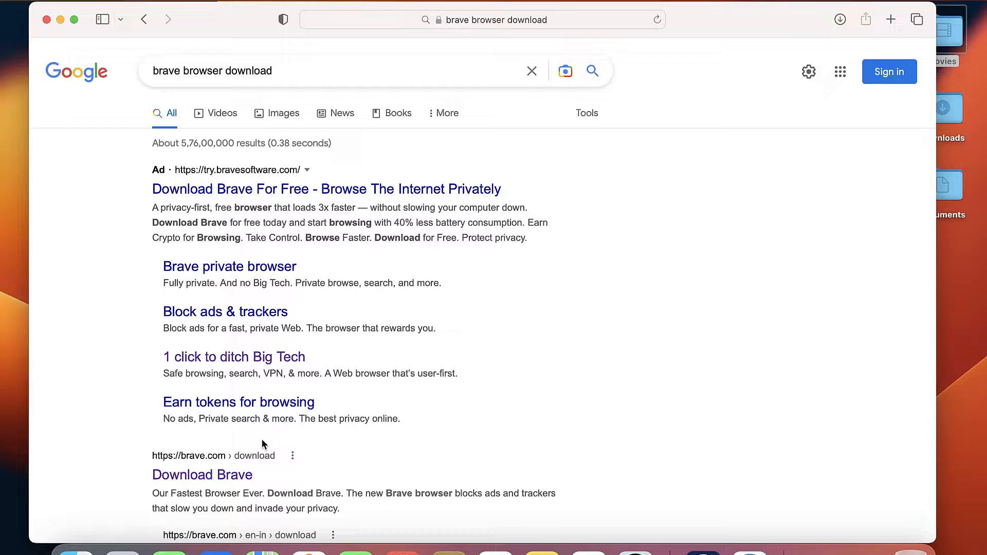
scroll(down, 3)
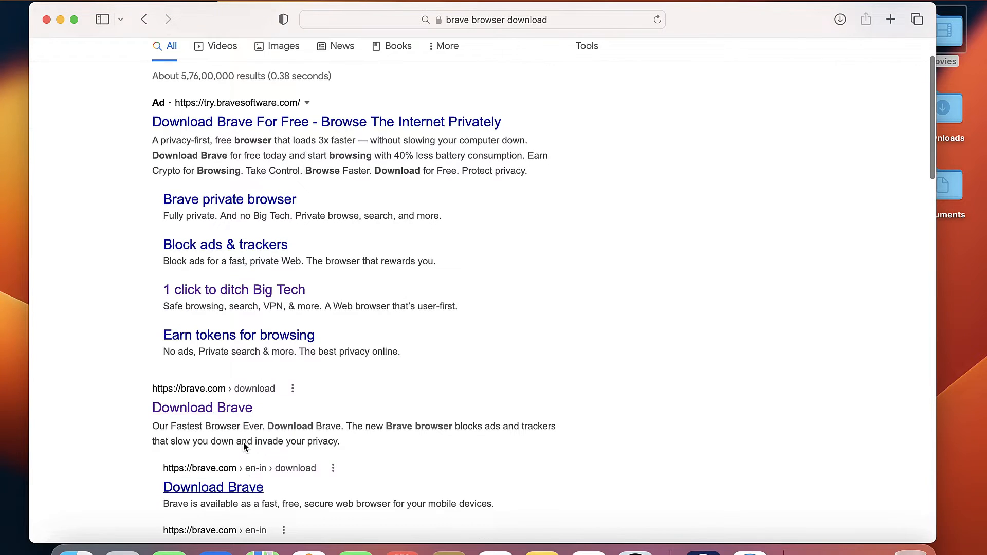
click(202, 408)
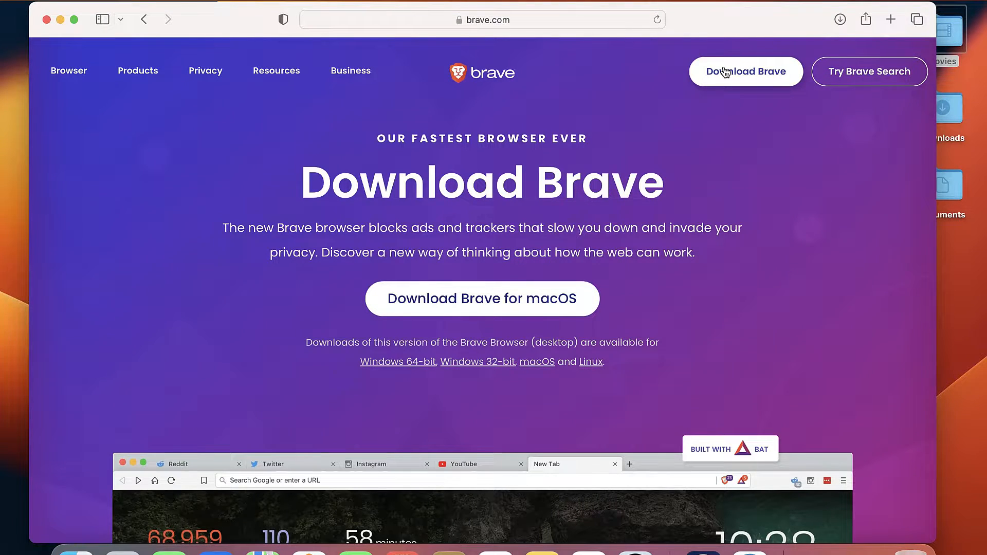
Download Brave for macOS and check the Brave-Browser.dmg progress in Safari's downloads list
click(481, 298)
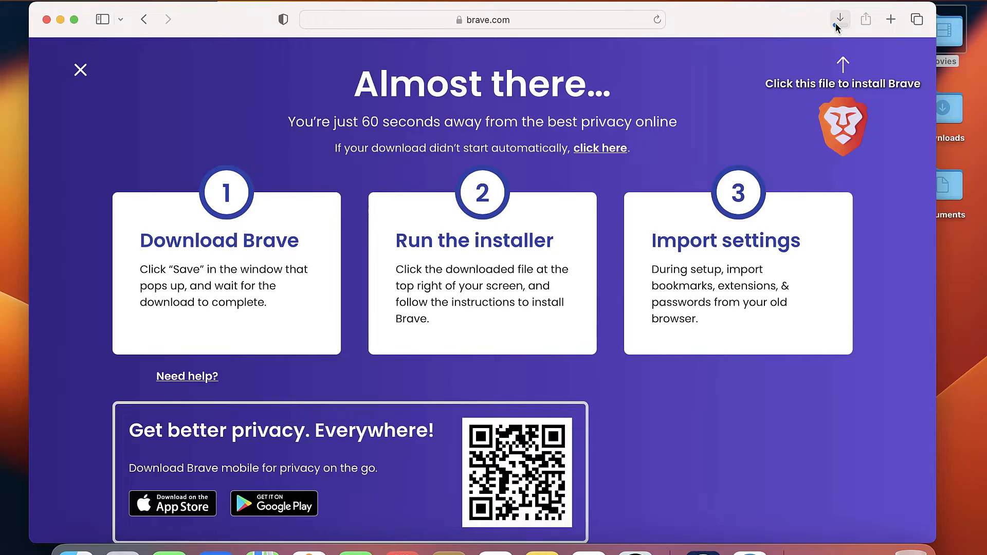
click(840, 20)
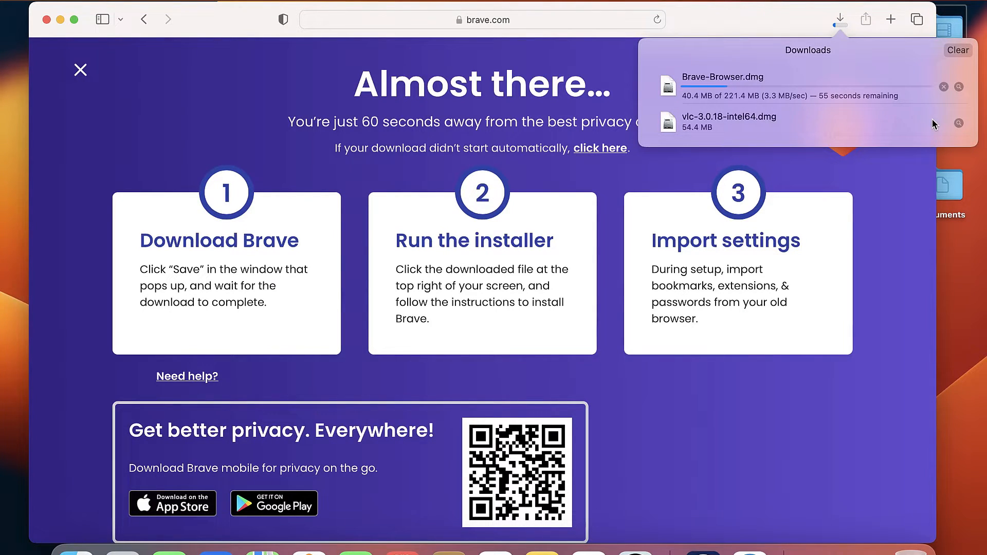
click(839, 20)
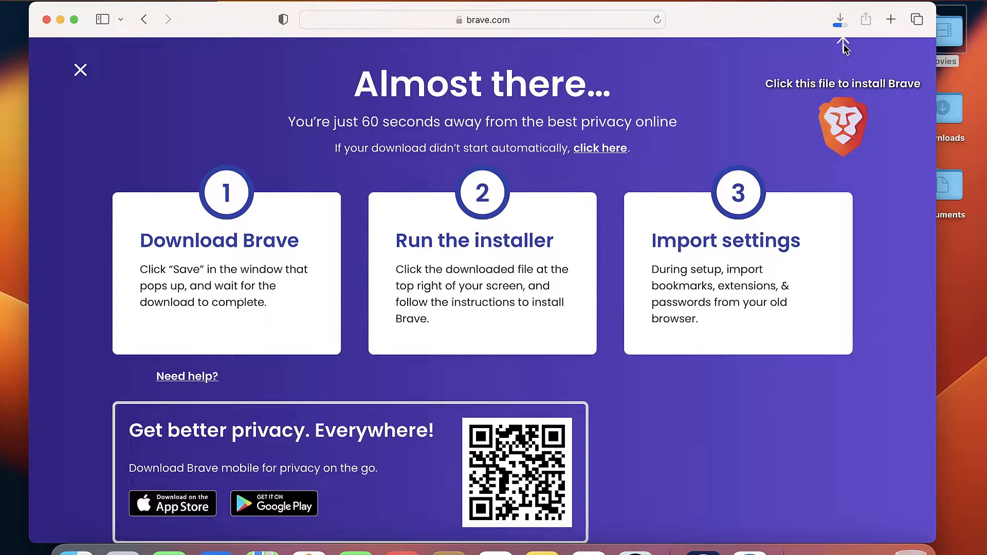
mouse_move(843, 53)
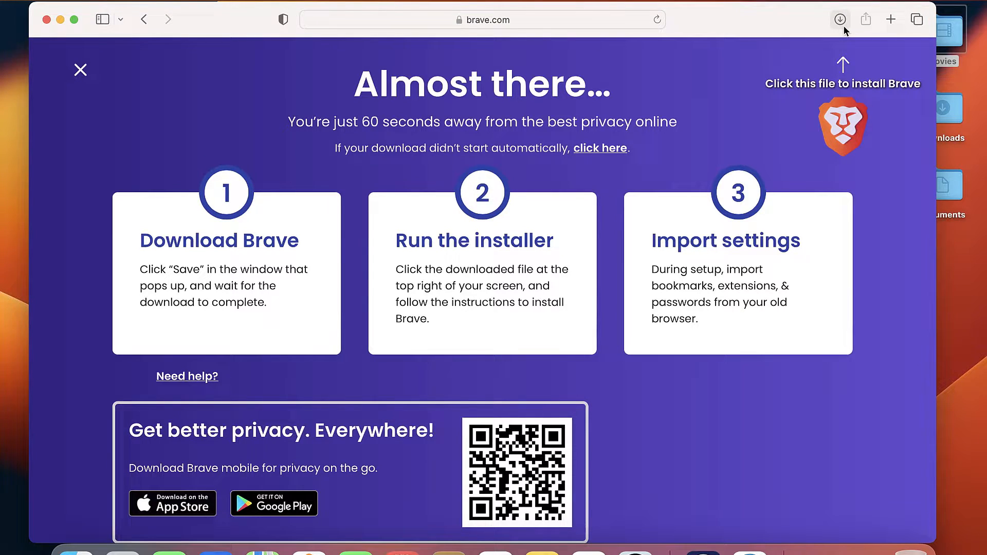
Open Brave-Browser.dmg from Downloads and drag Brave Browser onto the Applications folder
click(840, 20)
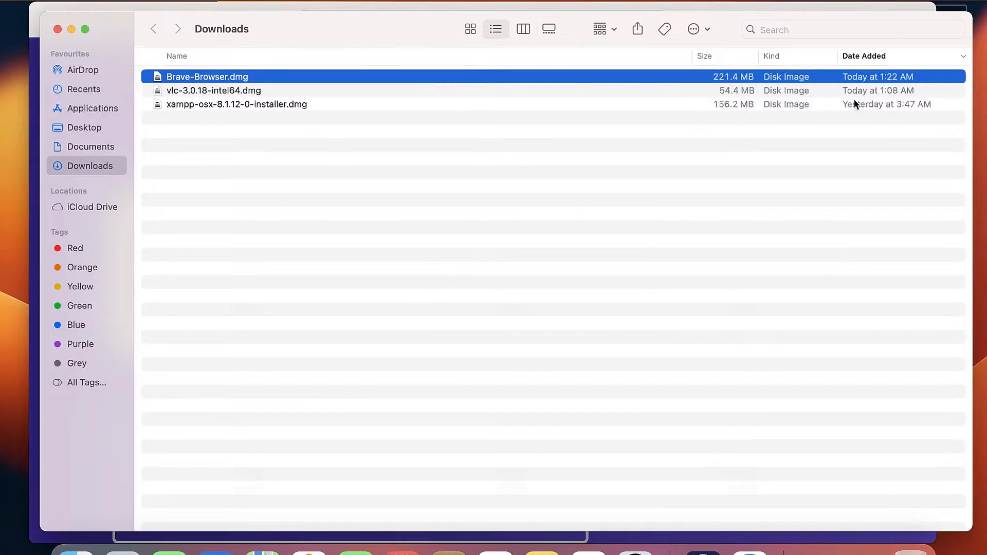
mouse_move(303, 71)
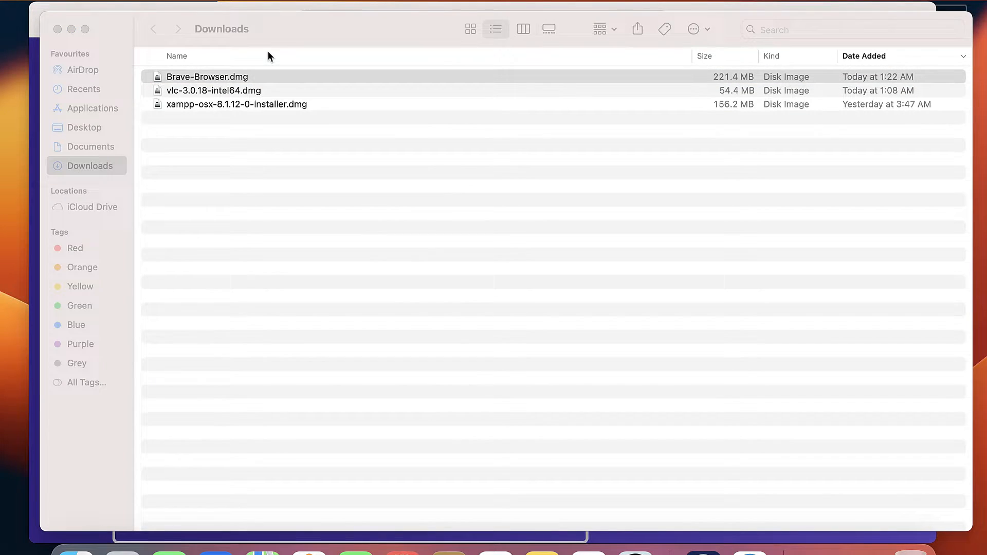
double_click(206, 76)
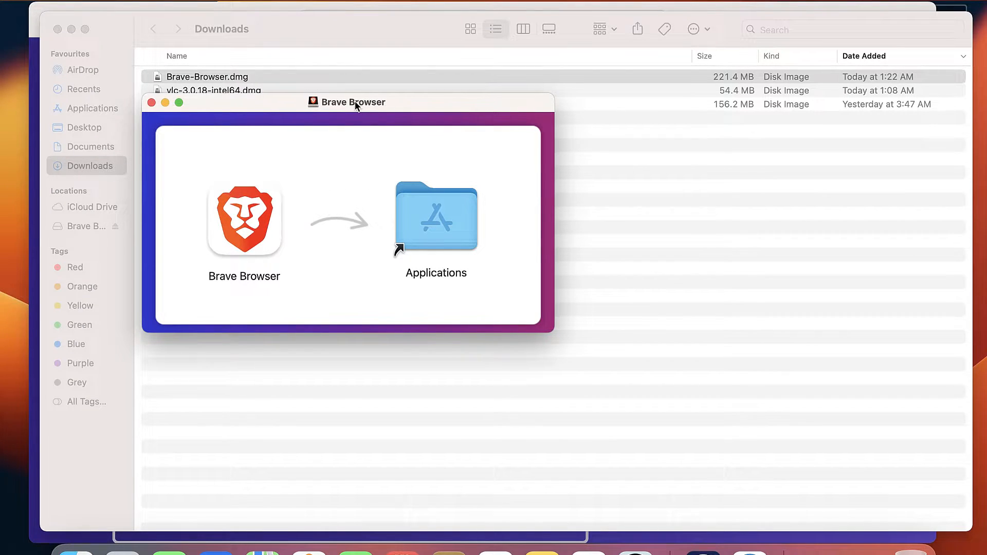
drag(346, 102, 407, 157)
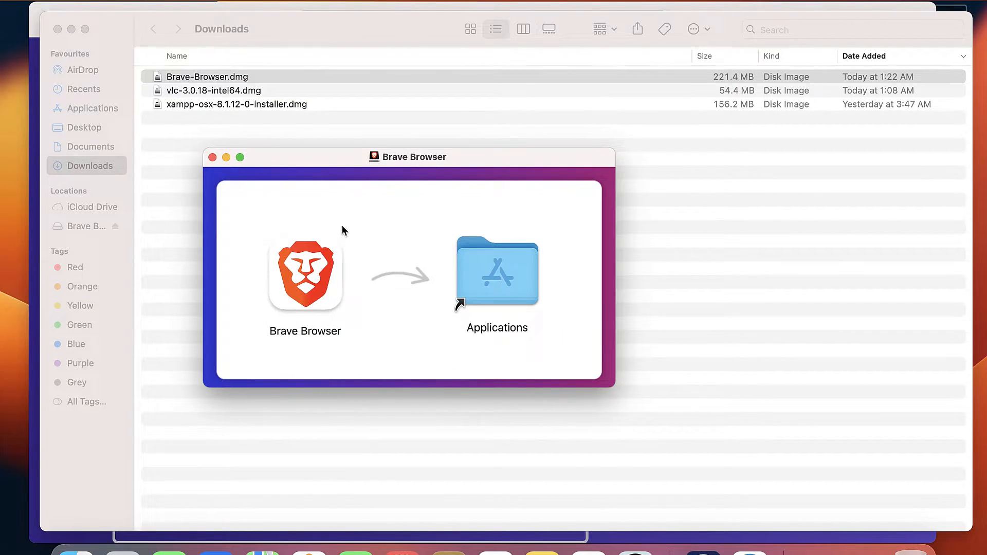
mouse_move(315, 274)
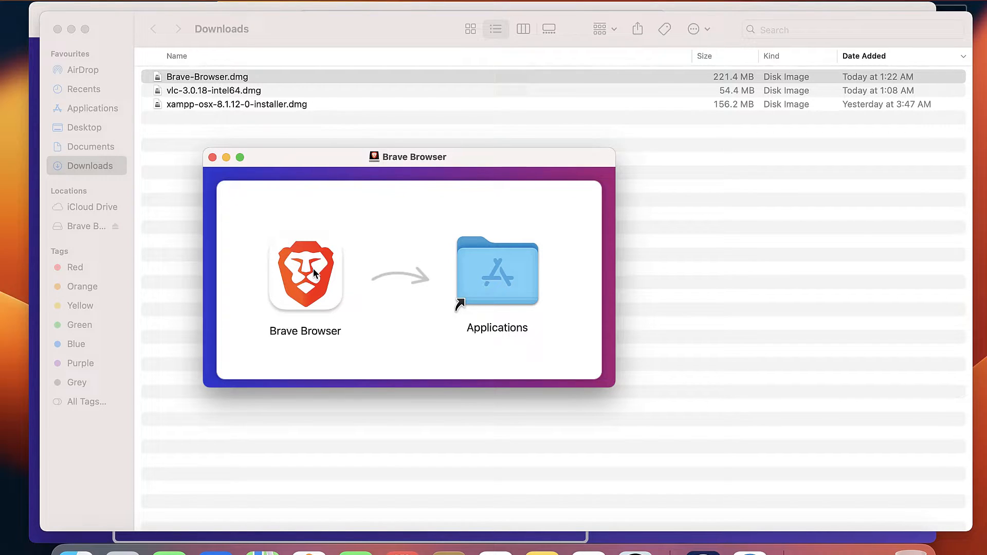
drag(305, 273, 495, 271)
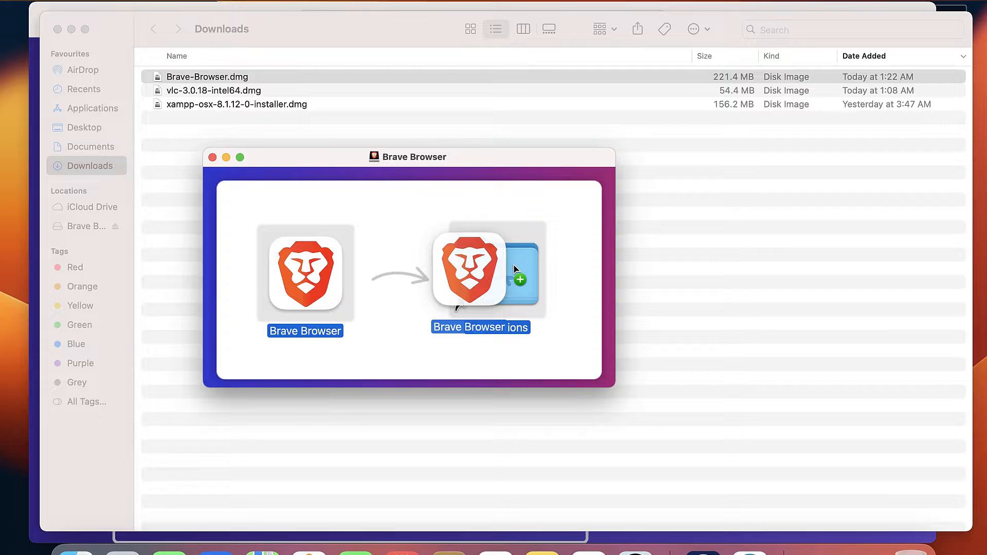
drag(304, 272, 497, 273)
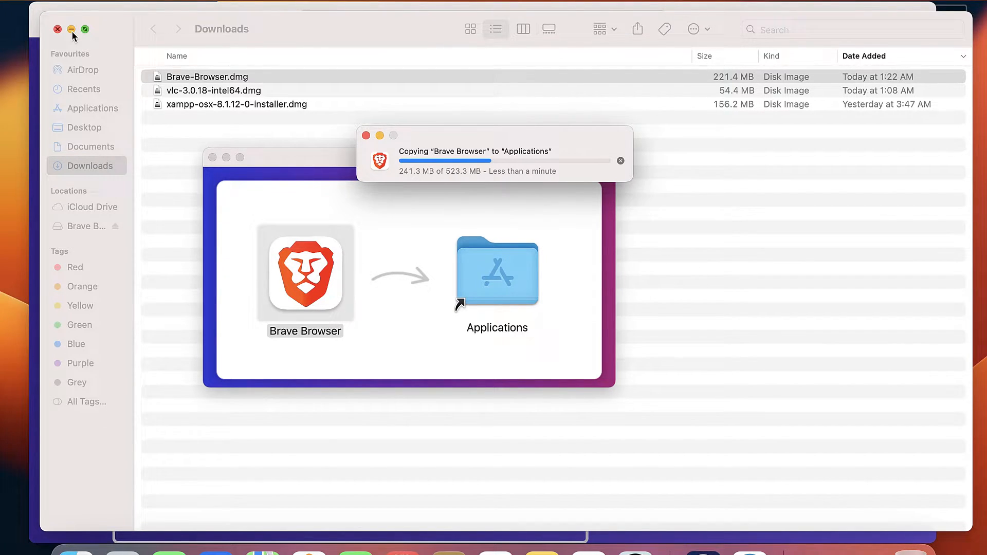
Close the Downloads Finder window once Brave has finished copying
click(57, 29)
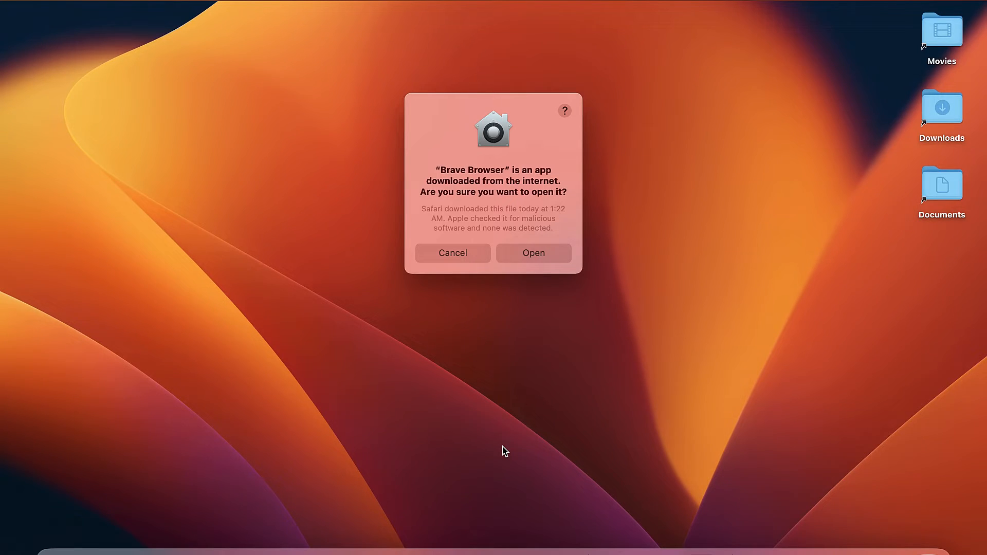
Confirm opening the downloaded Brave app and load YouTube from the new tab shortcuts
click(534, 253)
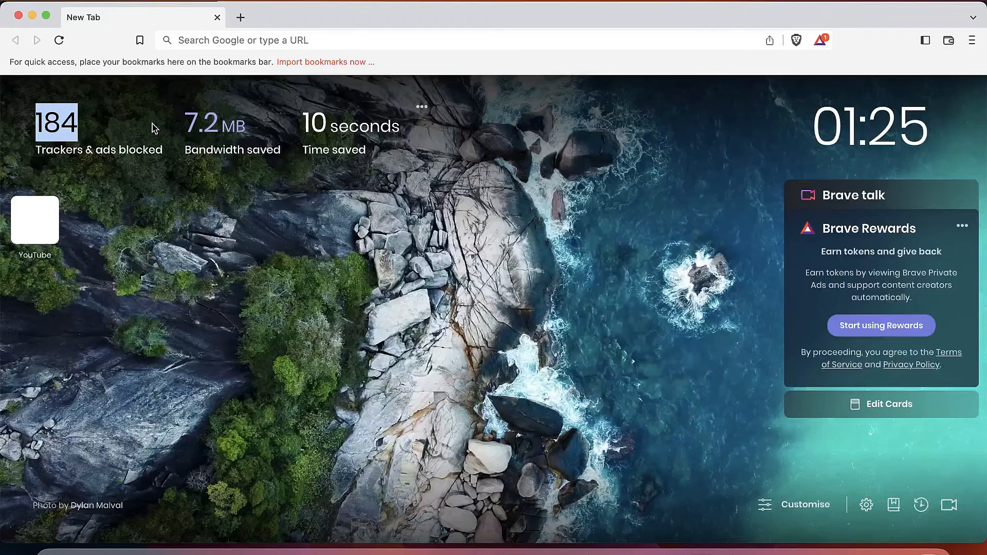
click(378, 41)
text(youtube.com)
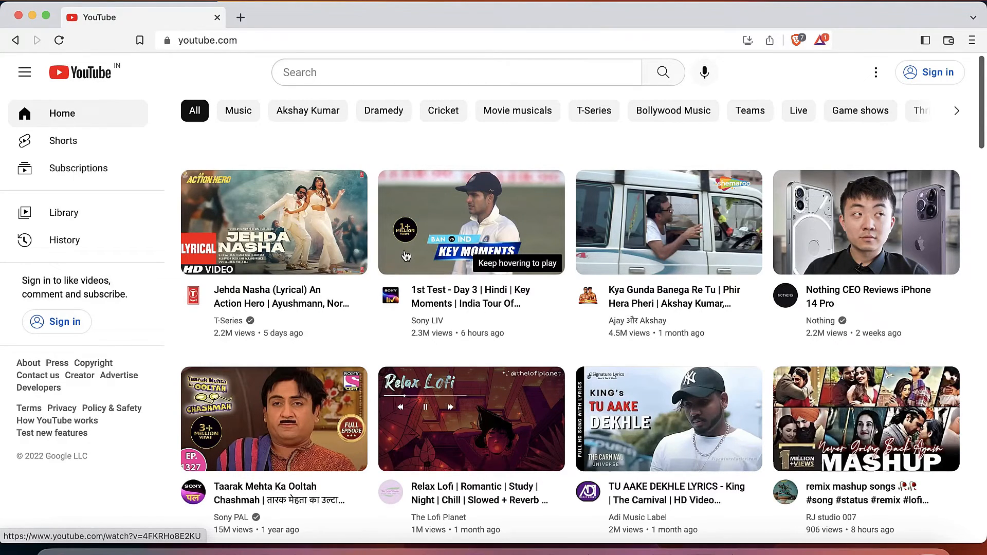
click(796, 40)
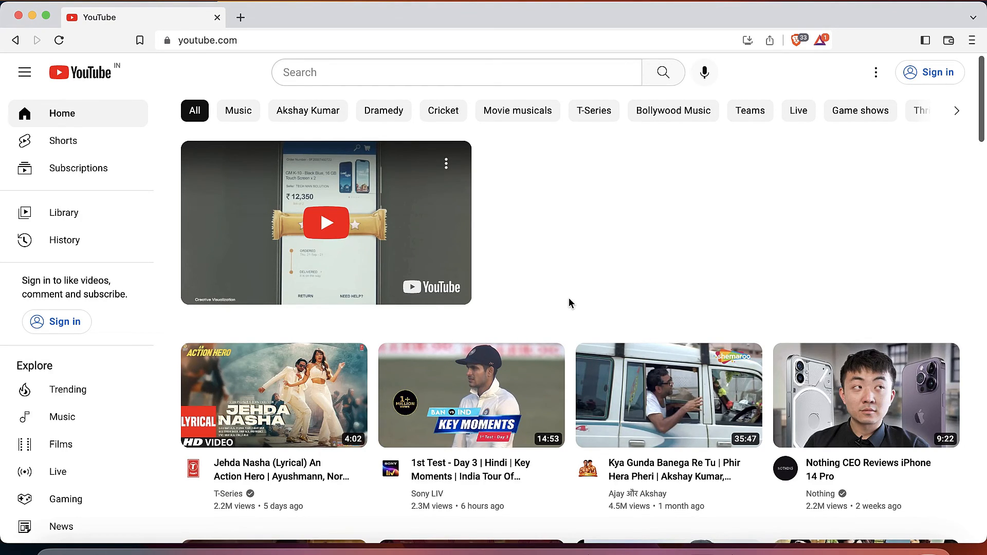
scroll(down, 3)
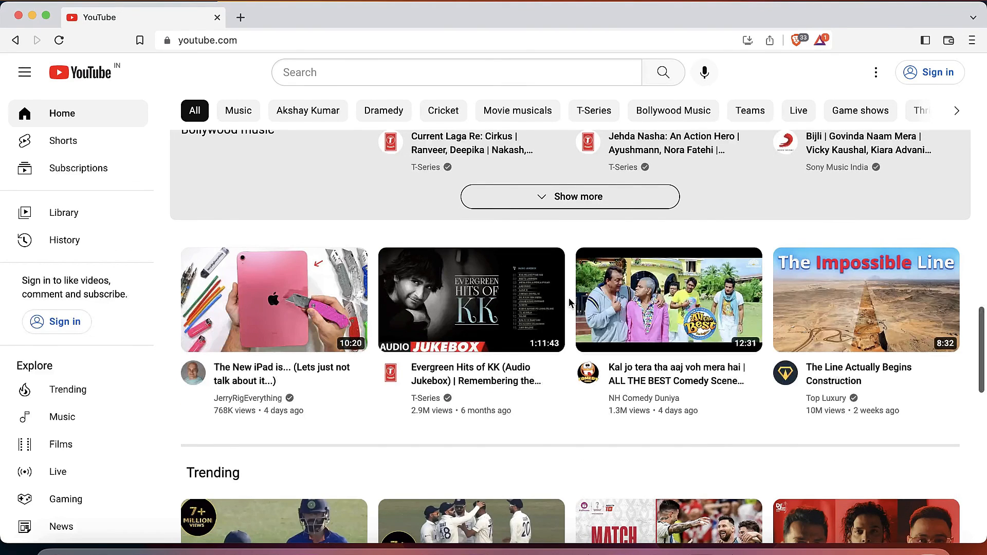